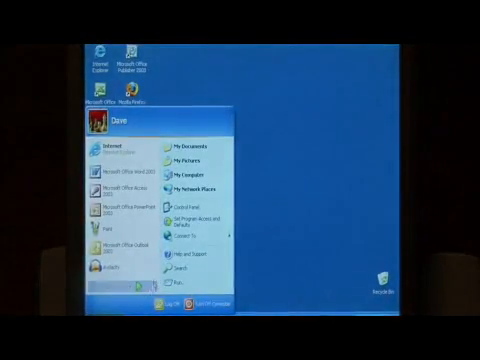
# Open My Computer from the Start menu to list the drives and devices
pyautogui.click(188, 140)
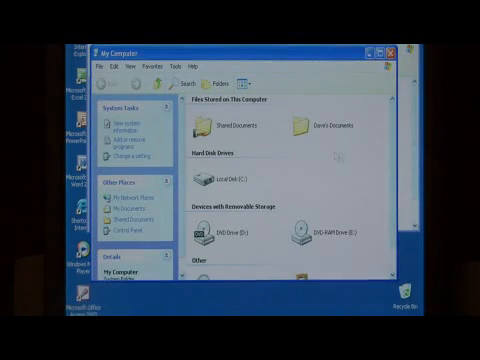
pyautogui.scroll(-3)
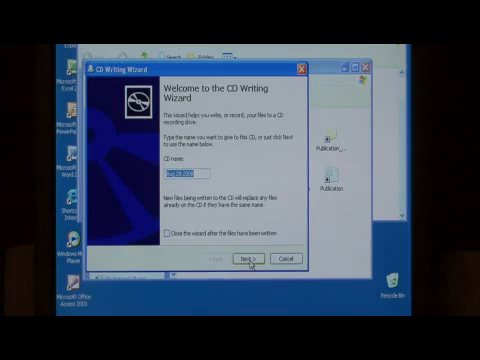
# Accept the default CD name in the CD Writing Wizard and begin writing the files
pyautogui.click(252, 260)
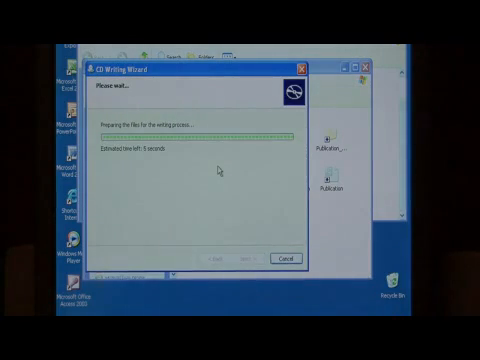